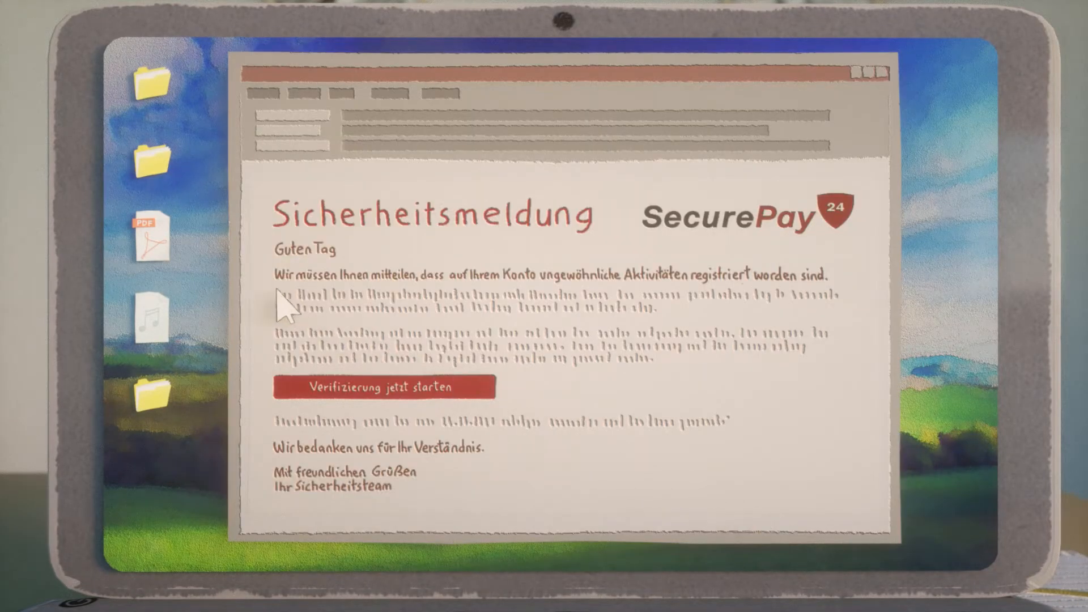
{"action": "mouse_move", "coordinate": [569, 305]}
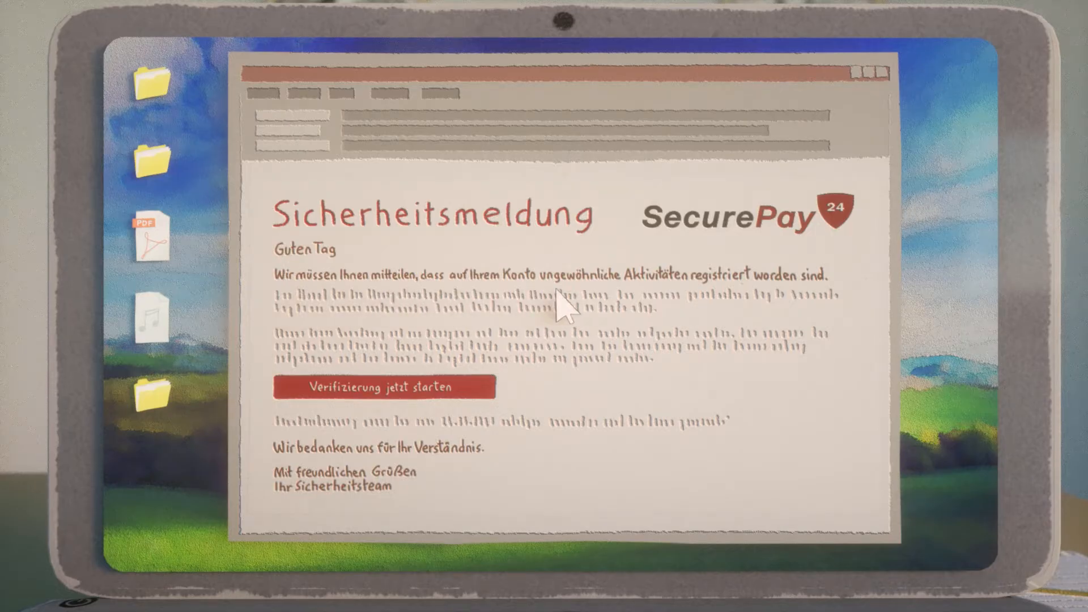
{"action": "mouse_move", "coordinate": [805, 306]}
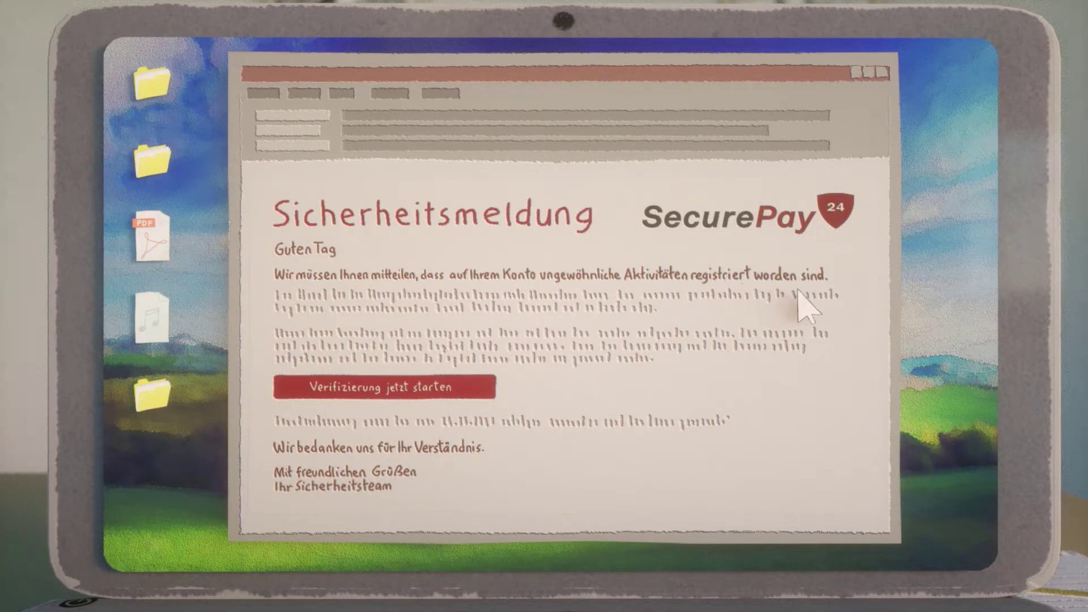
Bring up the Mein-PaketService.de giveaway post and point at its 'KLICKEN SIE HIER' link
{"action": "left_click", "coordinate": [387, 386]}
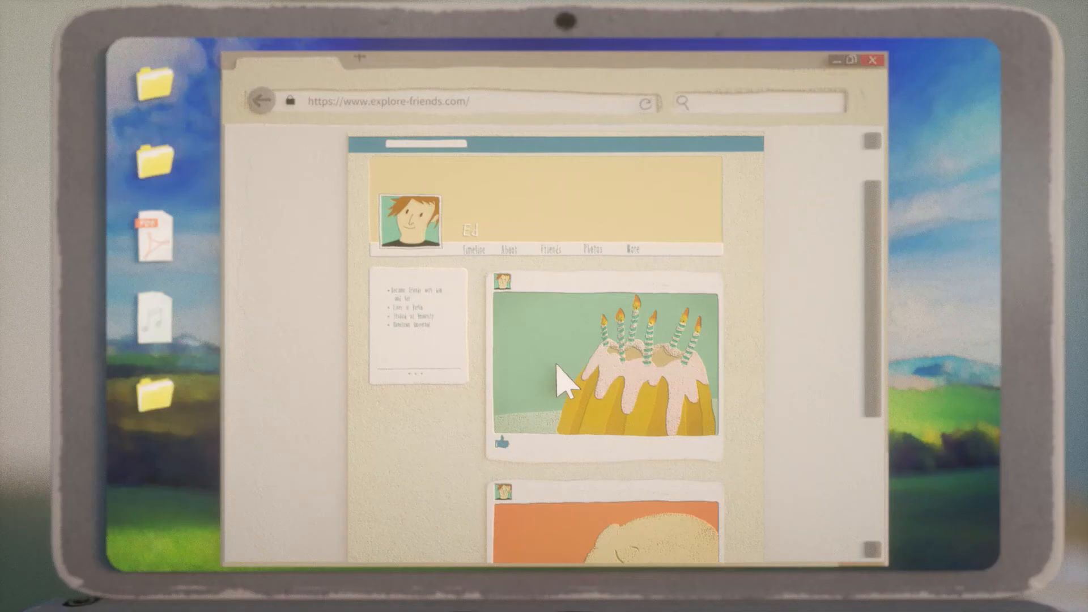
{"action": "mouse_move", "coordinate": [580, 361]}
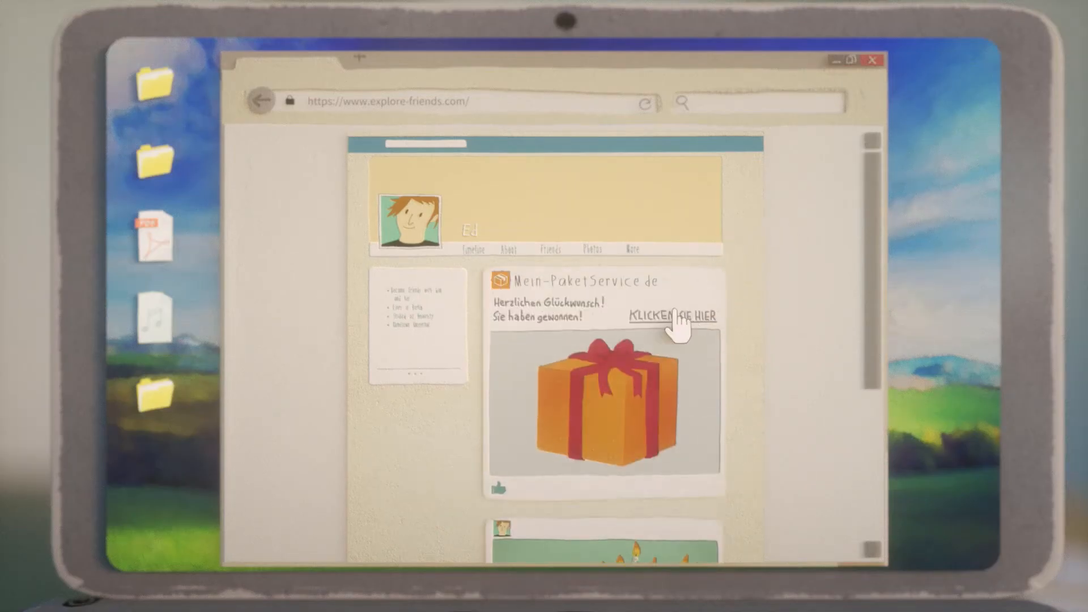
{"action": "left_click", "coordinate": [670, 315]}
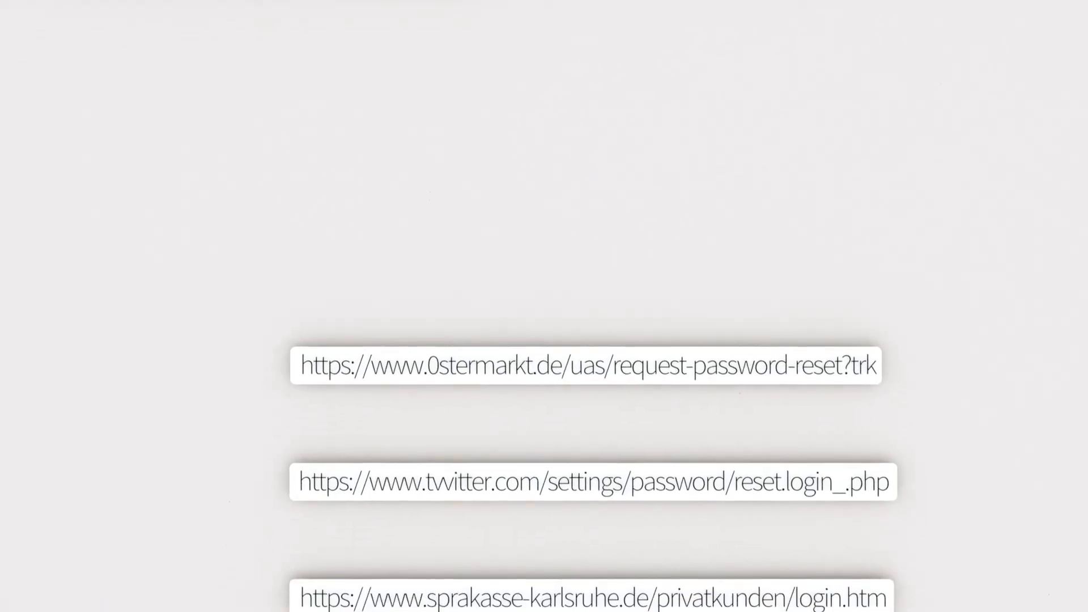
Scroll the URL list to reveal the fake 0stermarkt, tvvitter, sprakasse-karlsruhe and paypa1 links
{"action": "scroll", "scroll_direction": "up", "scroll_amount": 3}
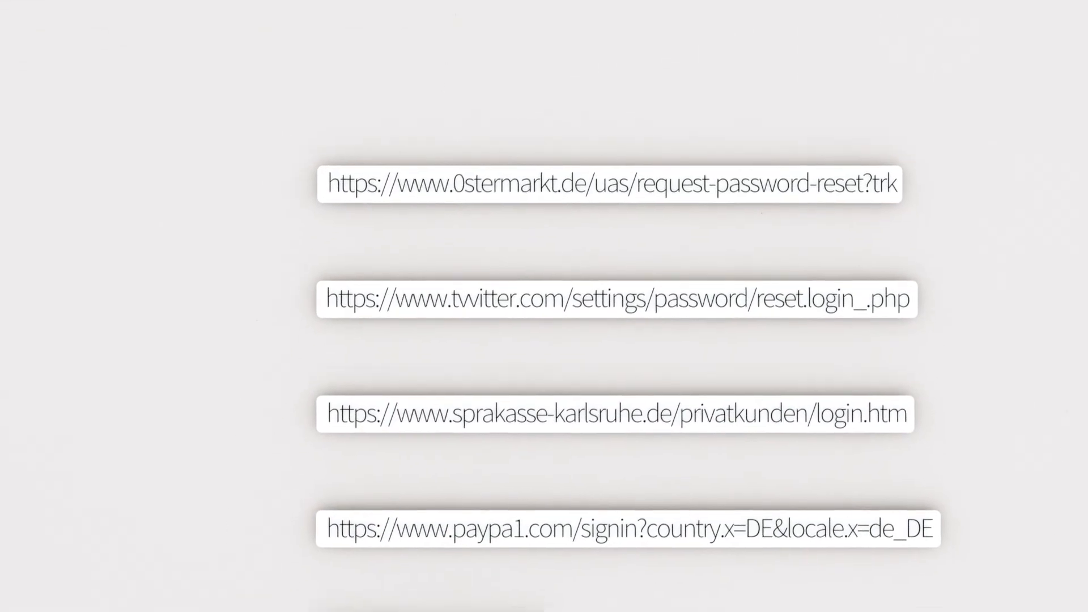